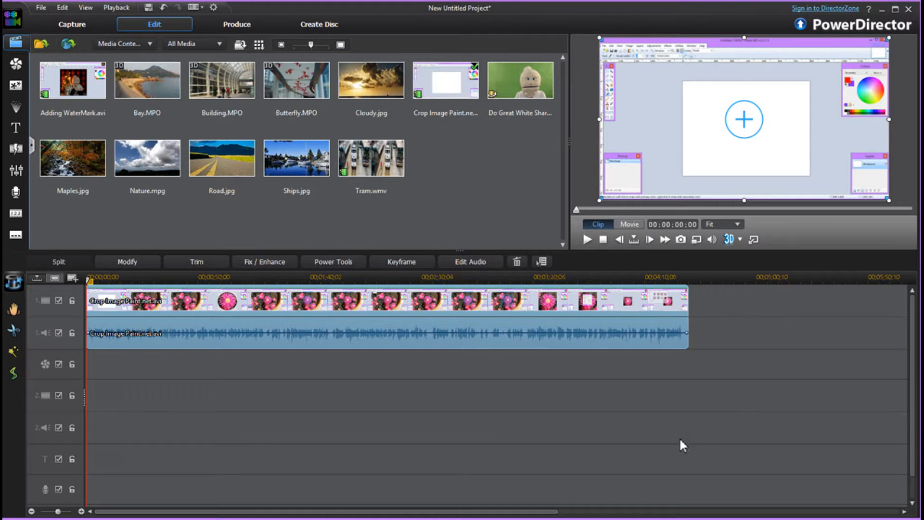
{"action": "mouse_move", "coordinate": [833, 136]}
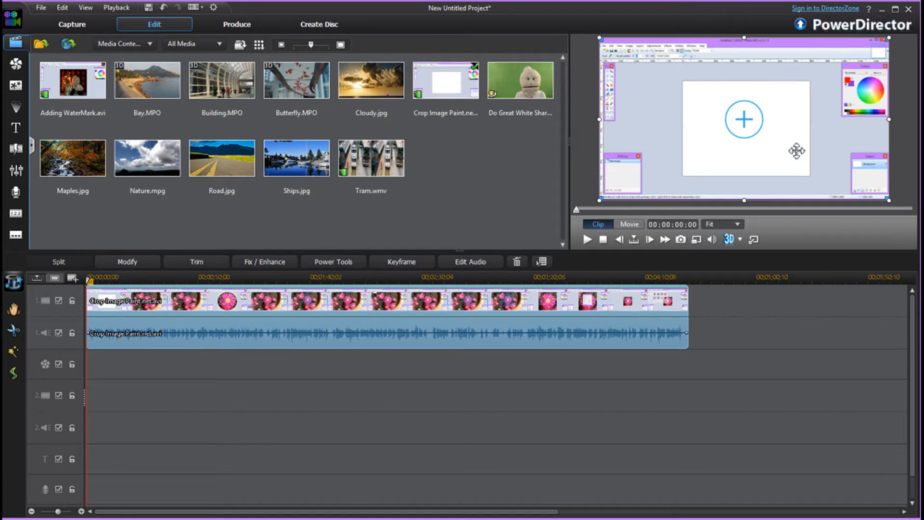
{"action": "mouse_move", "coordinate": [897, 183]}
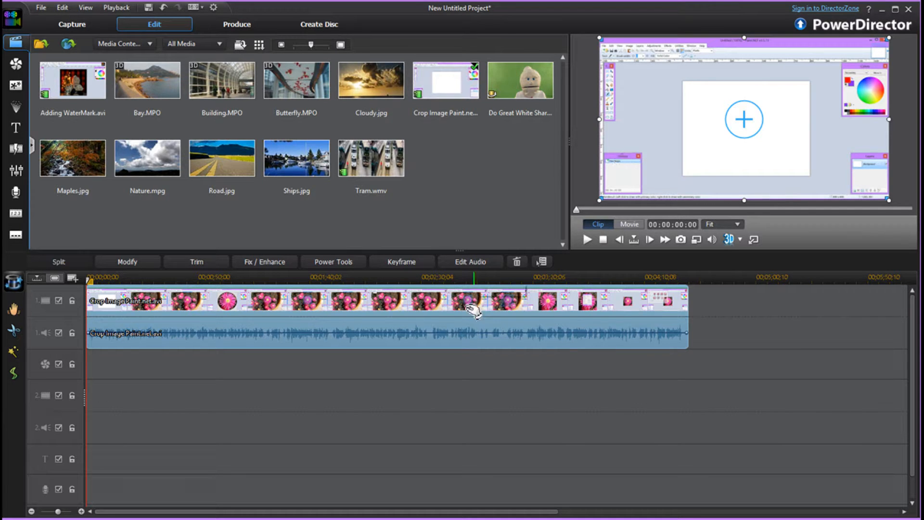
- Create a new blank title from the Title Room and delete the default My Title text
{"action": "left_click", "coordinate": [221, 157]}
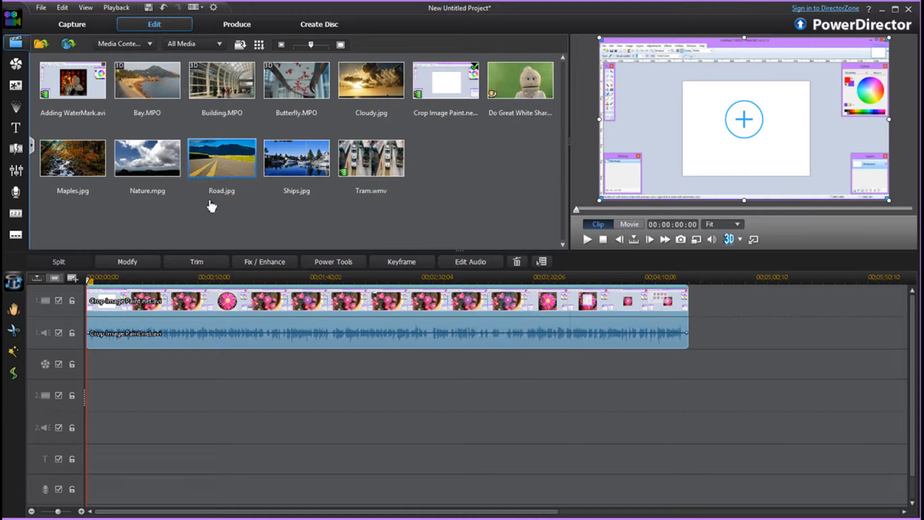
{"action": "mouse_move", "coordinate": [15, 128]}
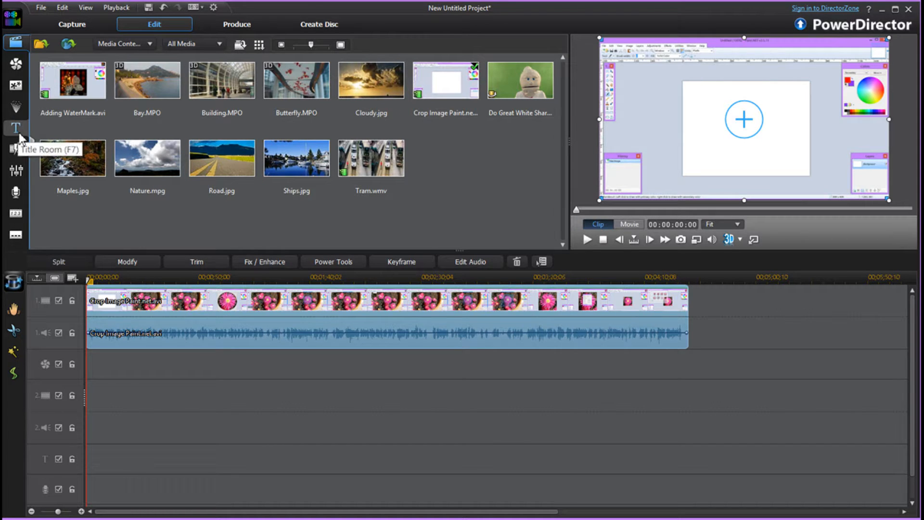
{"action": "left_click", "coordinate": [15, 128]}
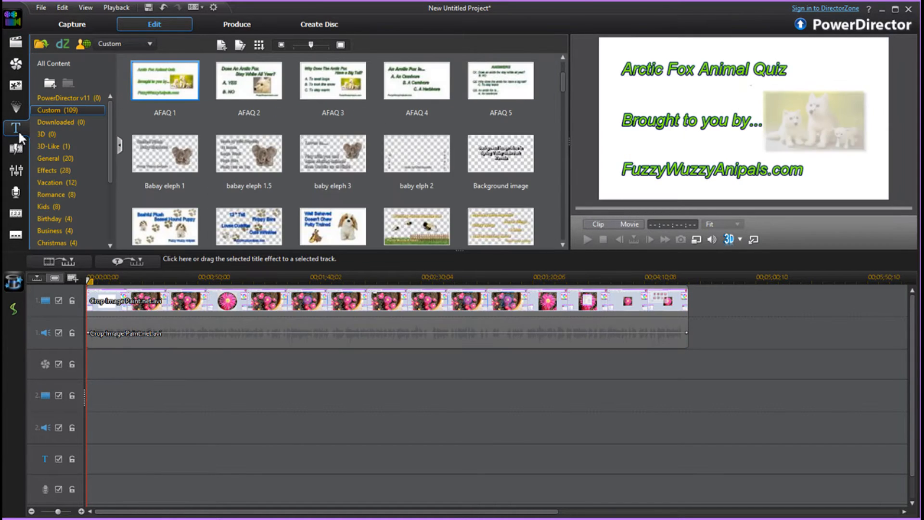
{"action": "left_click", "coordinate": [248, 80]}
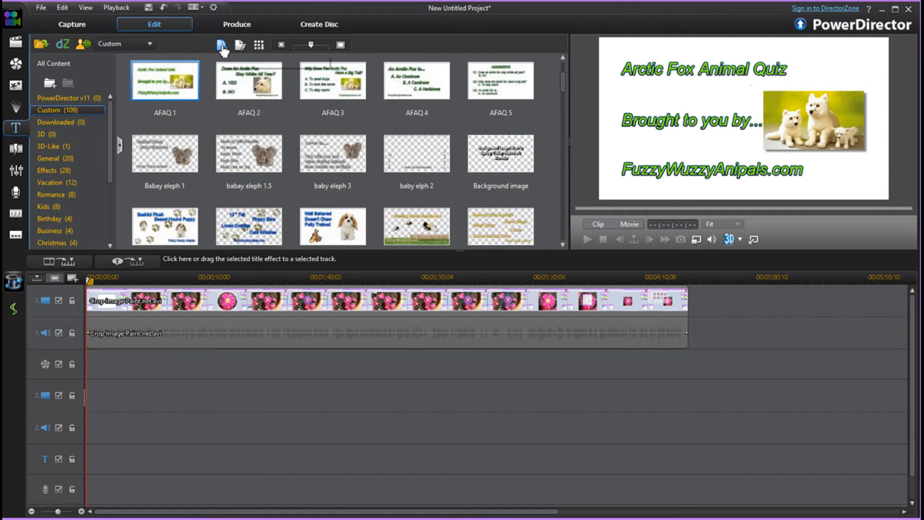
{"action": "mouse_move", "coordinate": [221, 45]}
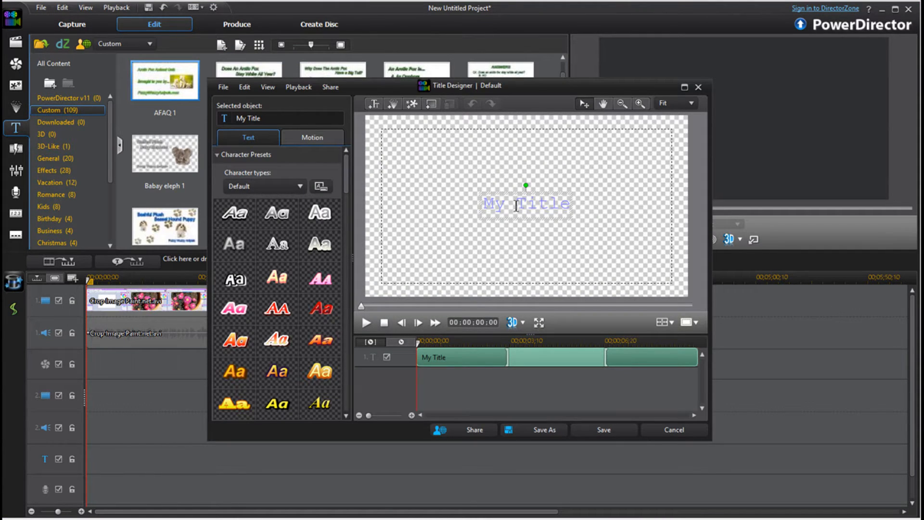
{"action": "right_click", "coordinate": [525, 203]}
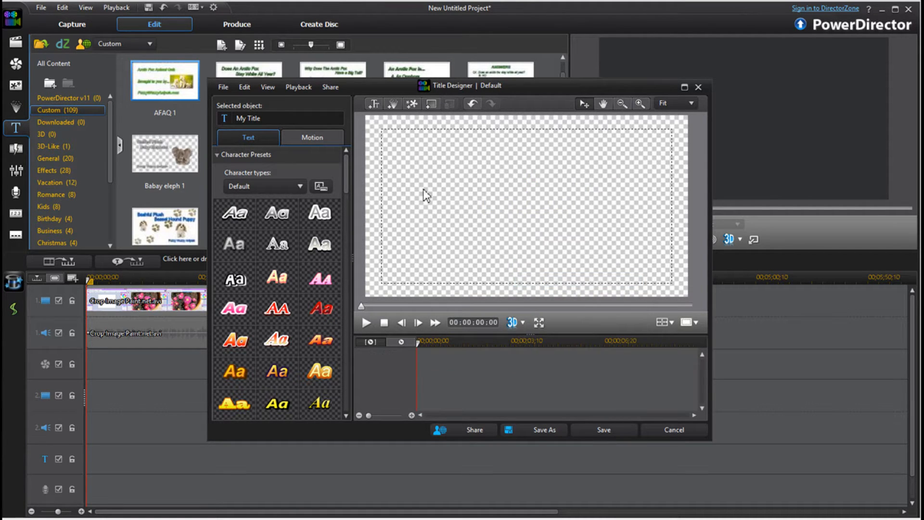
{"action": "mouse_move", "coordinate": [447, 160]}
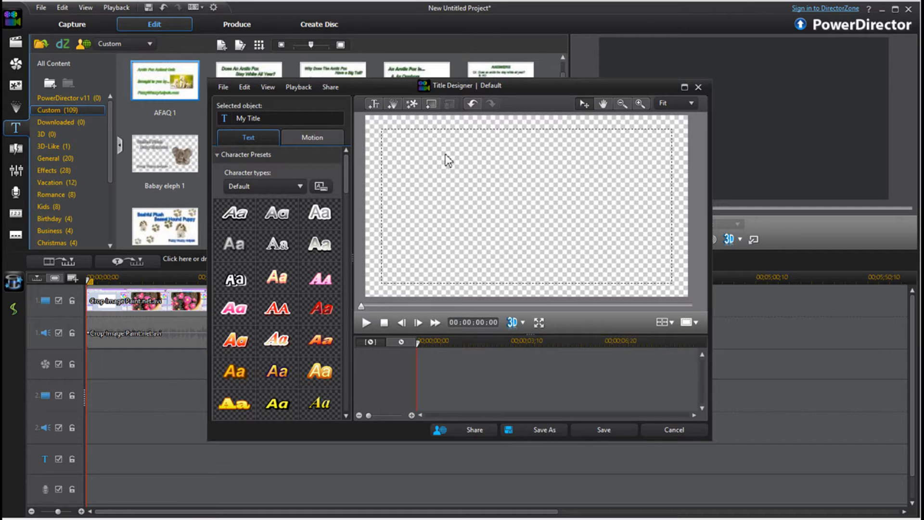
{"action": "mouse_move", "coordinate": [430, 144]}
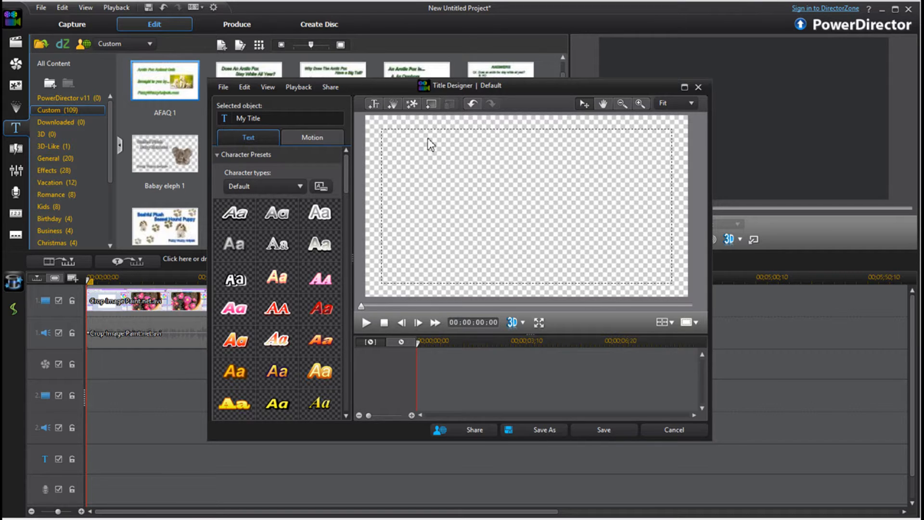
{"action": "mouse_move", "coordinate": [412, 104]}
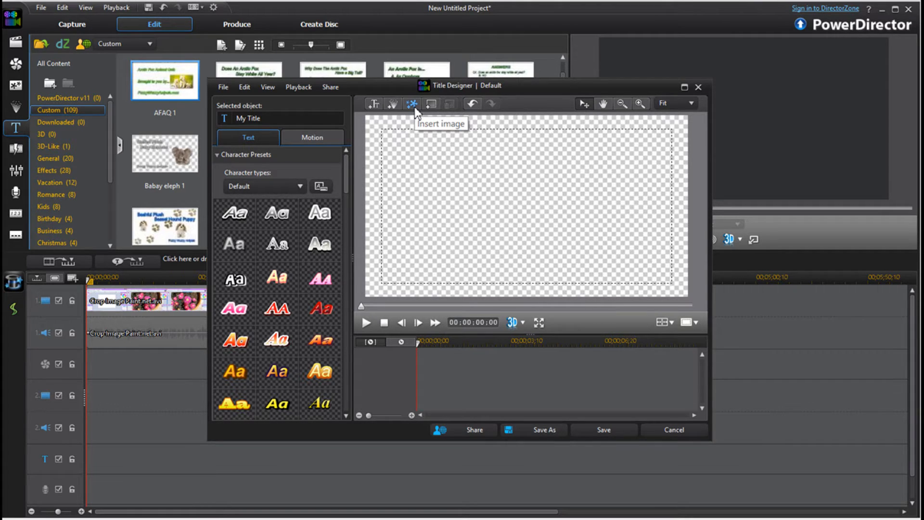
- Insert the logo-blk-red1 image from the Hot Blog Tips branding folder into the title
{"action": "left_click", "coordinate": [413, 104]}
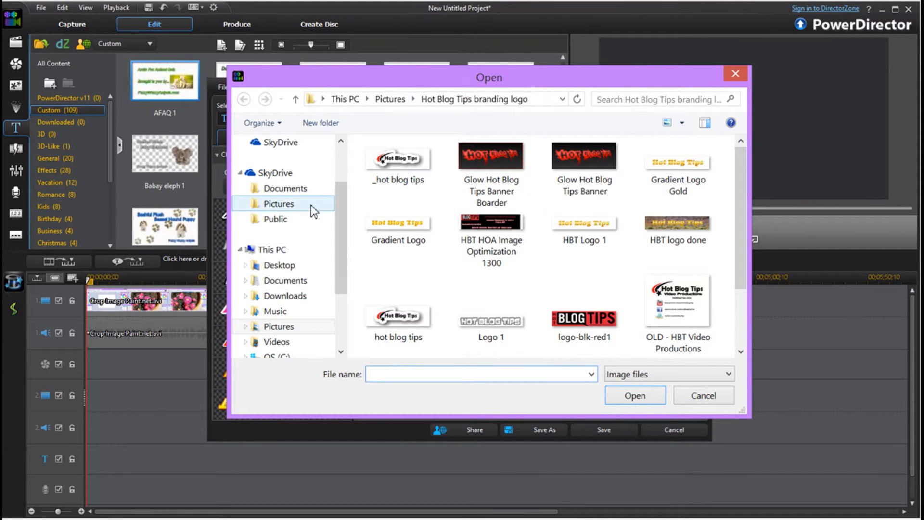
{"action": "left_click", "coordinate": [491, 240]}
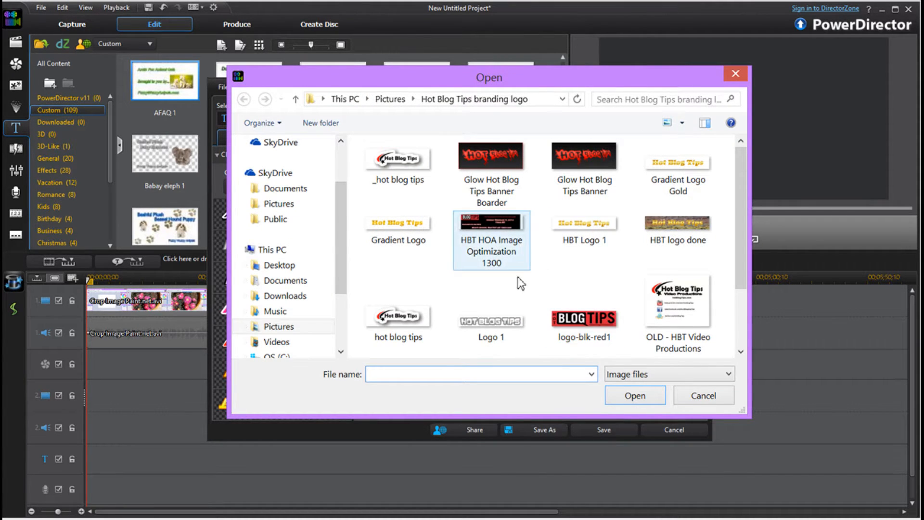
{"action": "mouse_move", "coordinate": [490, 321]}
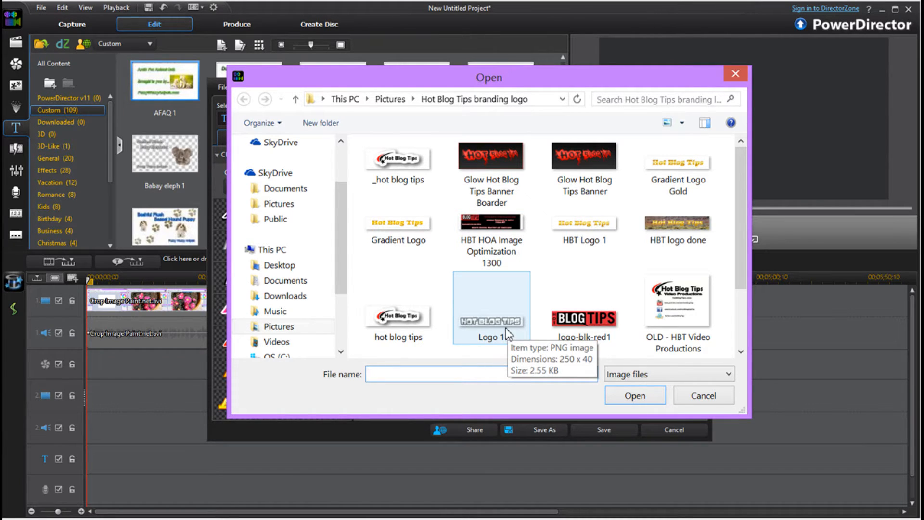
{"action": "left_click", "coordinate": [585, 318]}
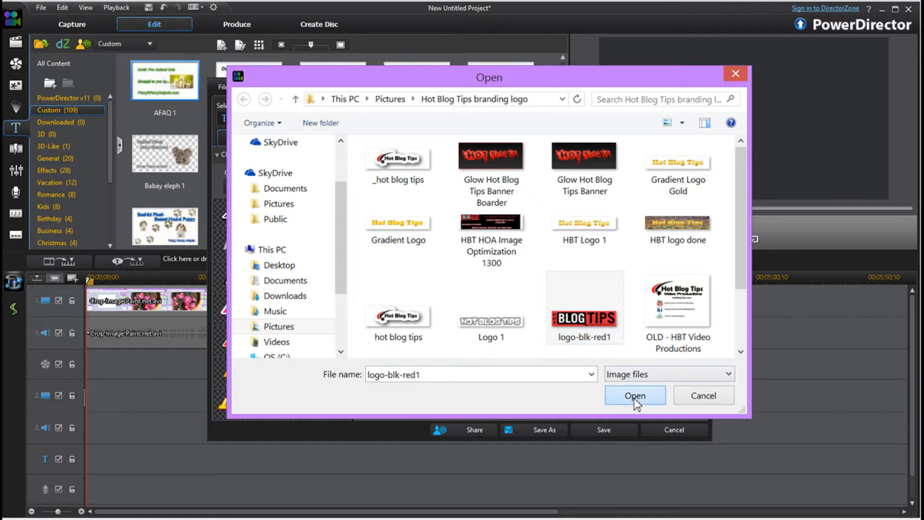
{"action": "left_click", "coordinate": [635, 394]}
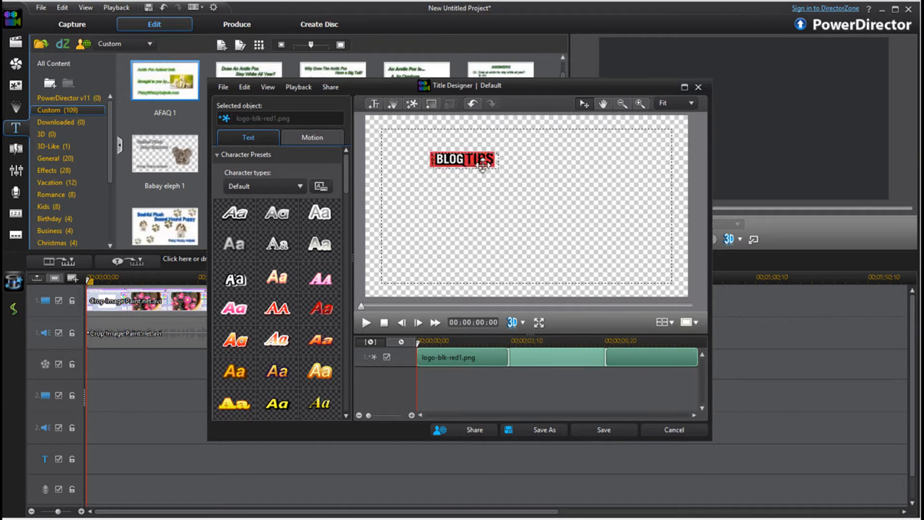
- Resize the logo to a small watermark and place it in the bottom-right corner of the frame
{"action": "left_click_drag", "start_coordinate": [466, 159], "coordinate": [528, 214]}
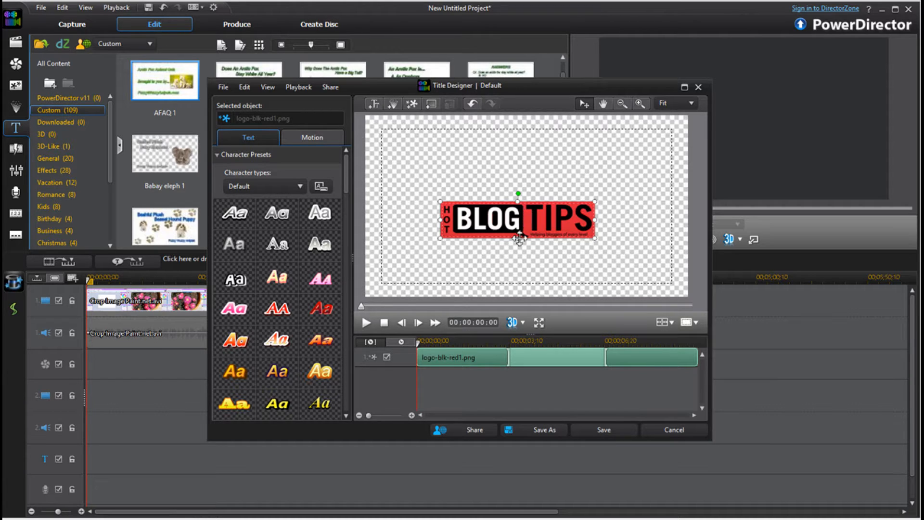
{"action": "mouse_move", "coordinate": [519, 203]}
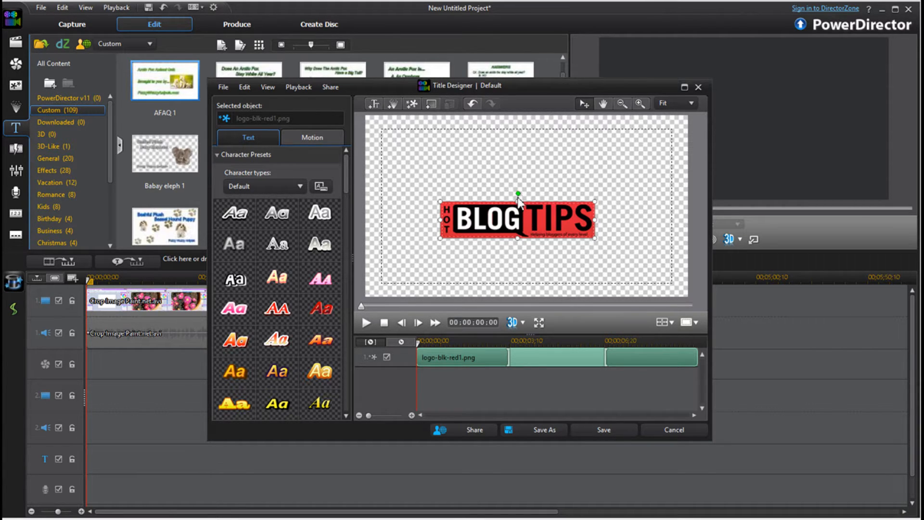
{"action": "left_click_drag", "start_coordinate": [517, 193], "coordinate": [517, 201]}
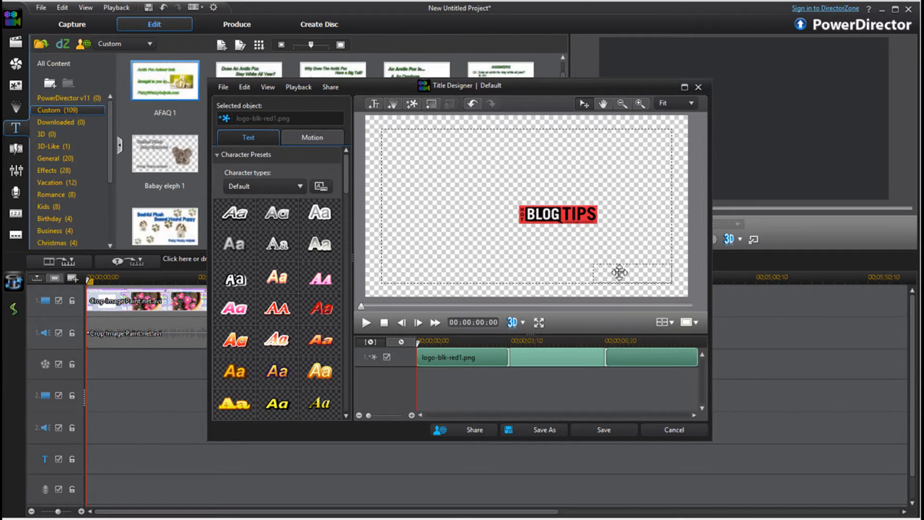
{"action": "left_click_drag", "start_coordinate": [557, 213], "coordinate": [631, 272]}
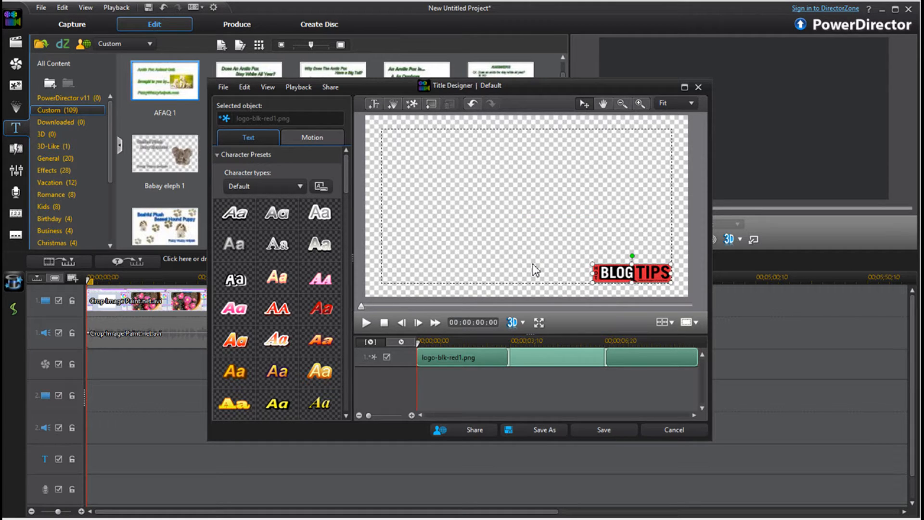
- Save the logo title as a custom template named 'a1'
{"action": "left_click", "coordinate": [543, 429]}
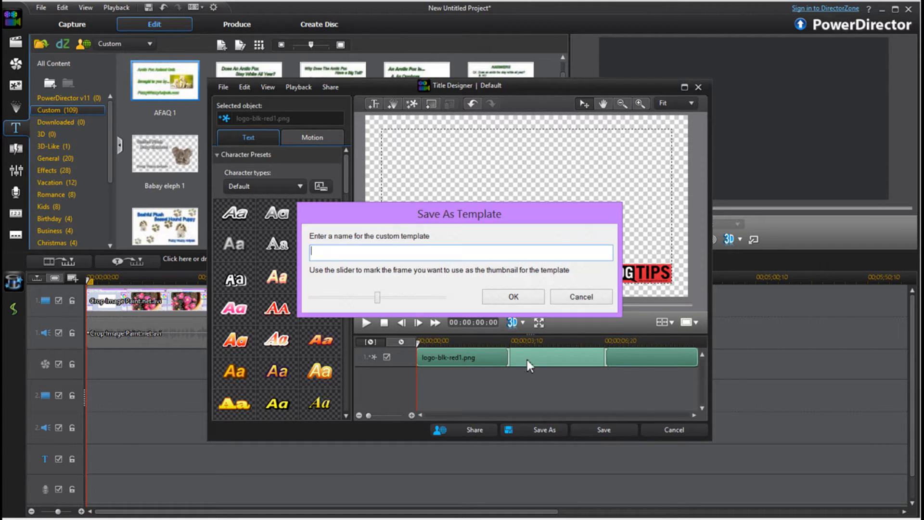
{"action": "type", "text": "a1"}
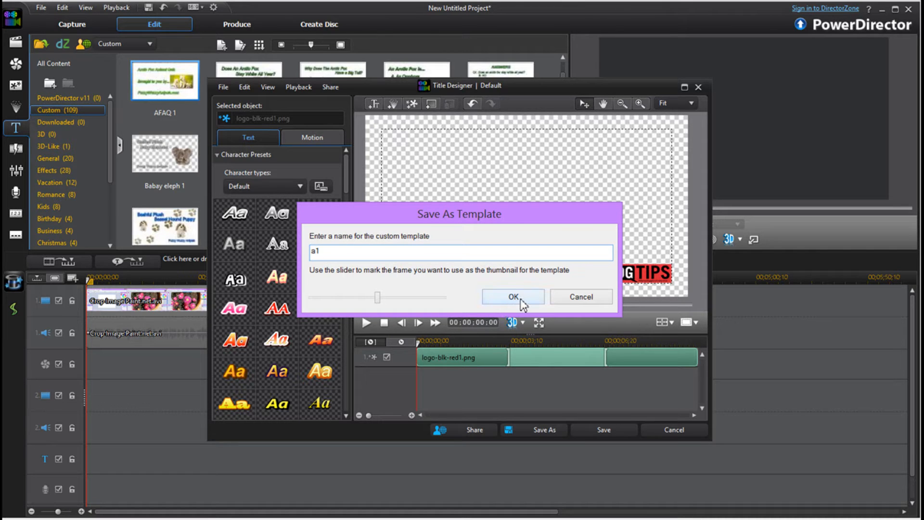
{"action": "left_click", "coordinate": [512, 296]}
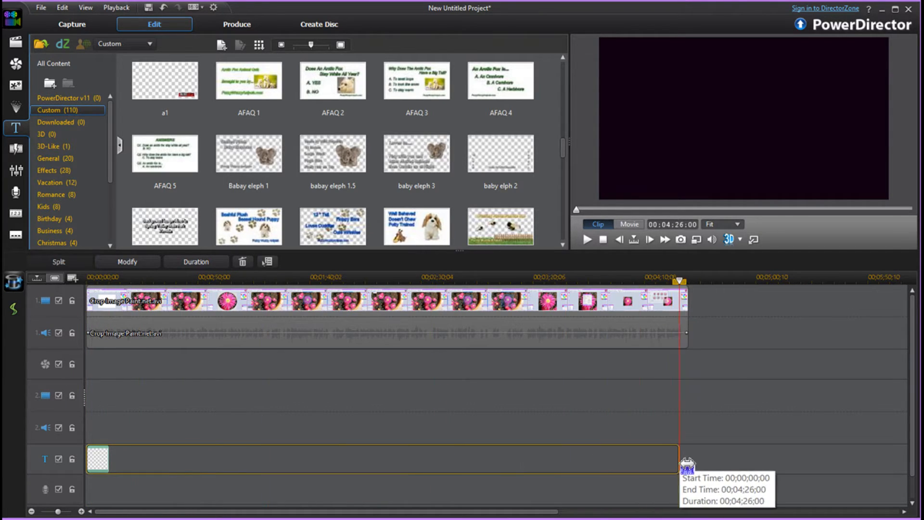
- Stretch the logo clip to the video's end at 04:30:03 and preview the watermark over the footage
{"action": "left_click_drag", "start_coordinate": [683, 460], "coordinate": [692, 468]}
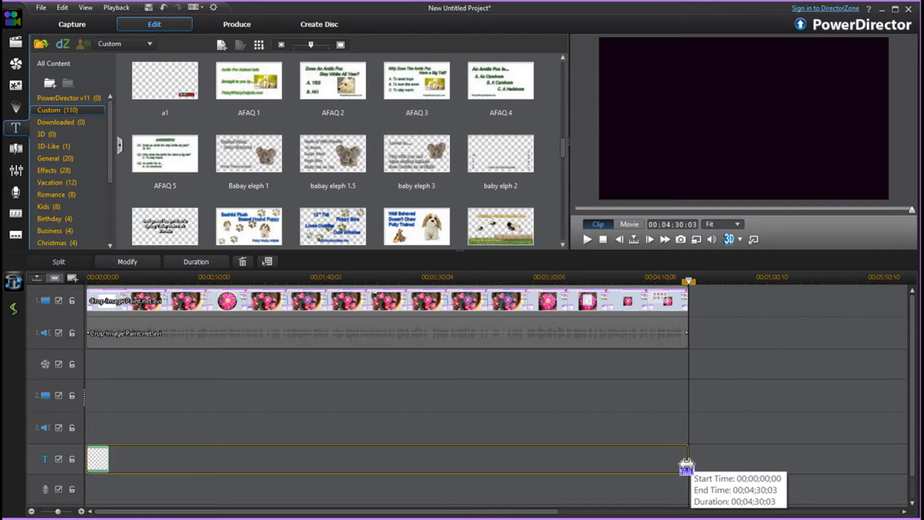
{"action": "left_click", "coordinate": [289, 300]}
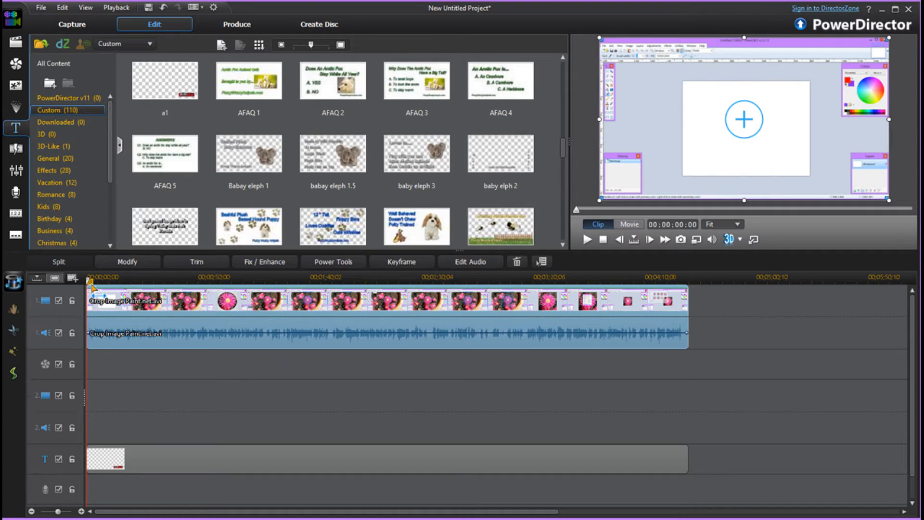
{"action": "left_click", "coordinate": [628, 224]}
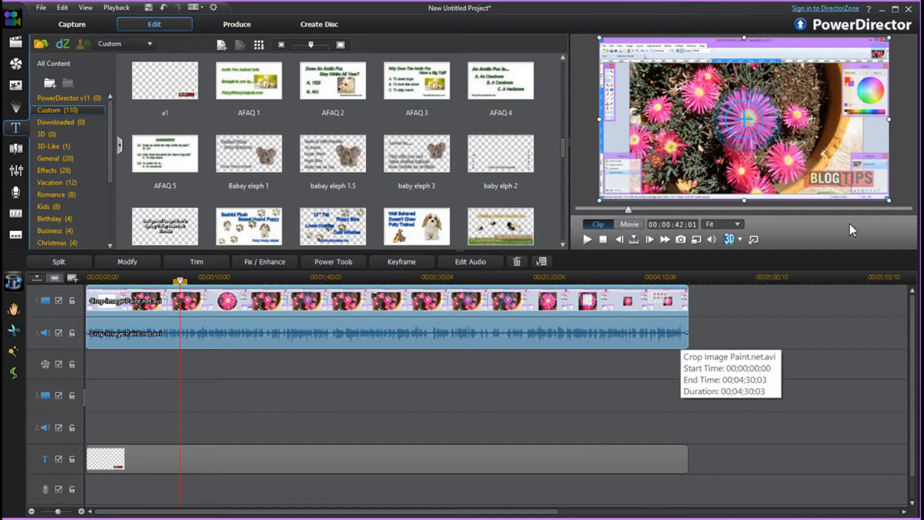
{"action": "mouse_move", "coordinate": [239, 140]}
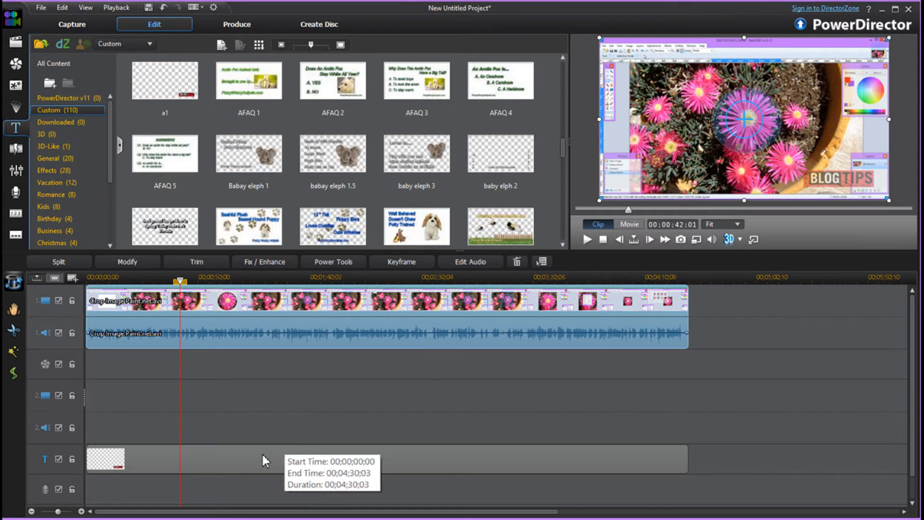
- Reopen the logo title, move the logo to the top-left corner and save the design
{"action": "left_click", "coordinate": [117, 458]}
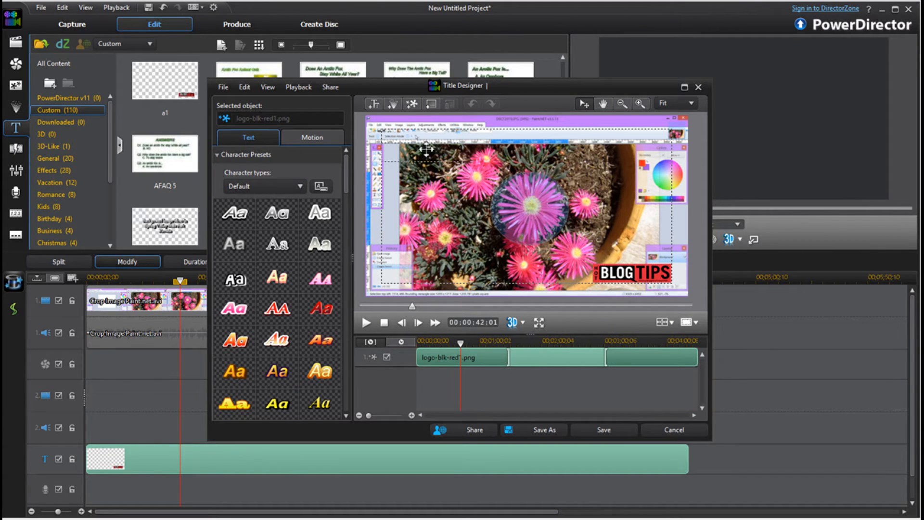
{"action": "left_click_drag", "start_coordinate": [631, 274], "coordinate": [425, 141]}
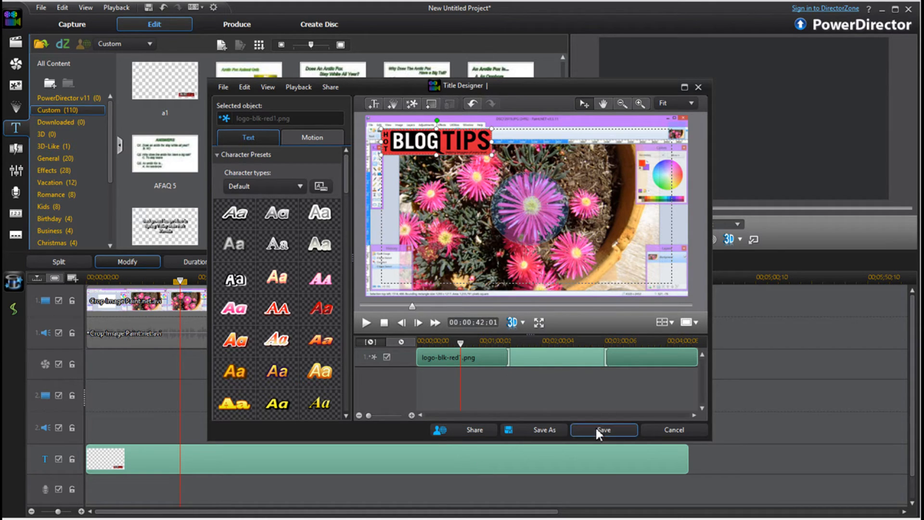
{"action": "mouse_move", "coordinate": [602, 429]}
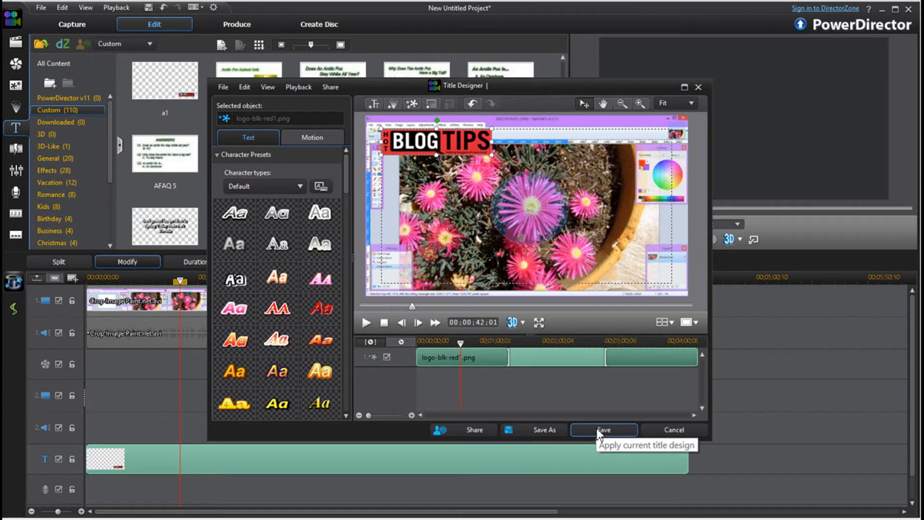
{"action": "left_click", "coordinate": [603, 432]}
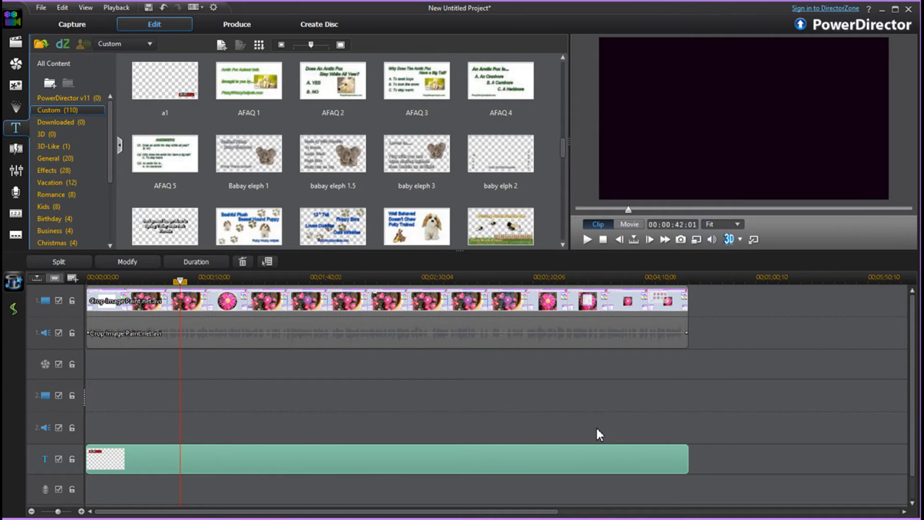
- Scrub about 2:24 into the video to check the top-left logo over the flowers
{"action": "left_click_drag", "start_coordinate": [180, 280], "coordinate": [183, 282]}
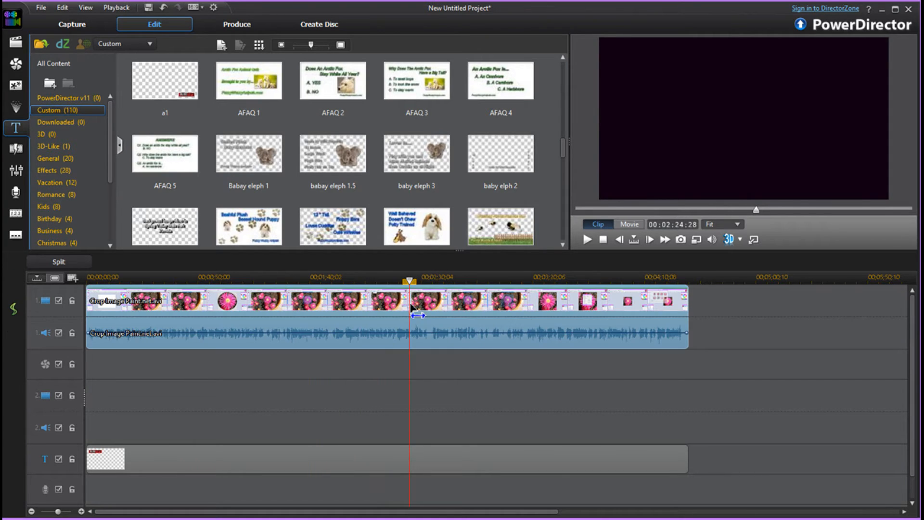
{"action": "left_click", "coordinate": [106, 458]}
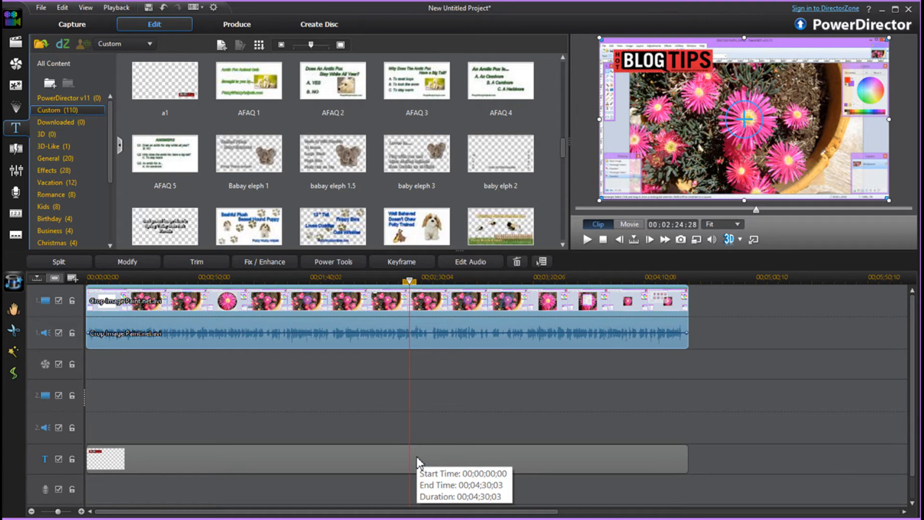
{"action": "mouse_move", "coordinate": [417, 463]}
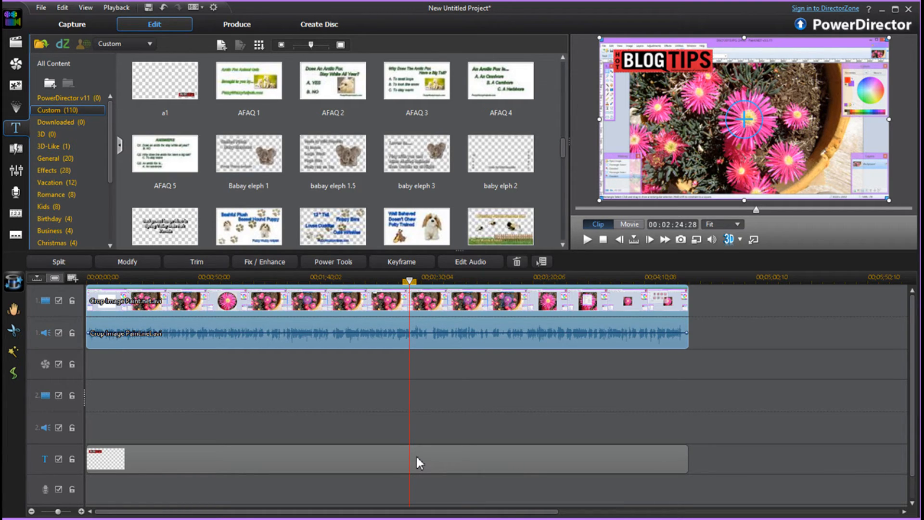
{"action": "mouse_move", "coordinate": [668, 466]}
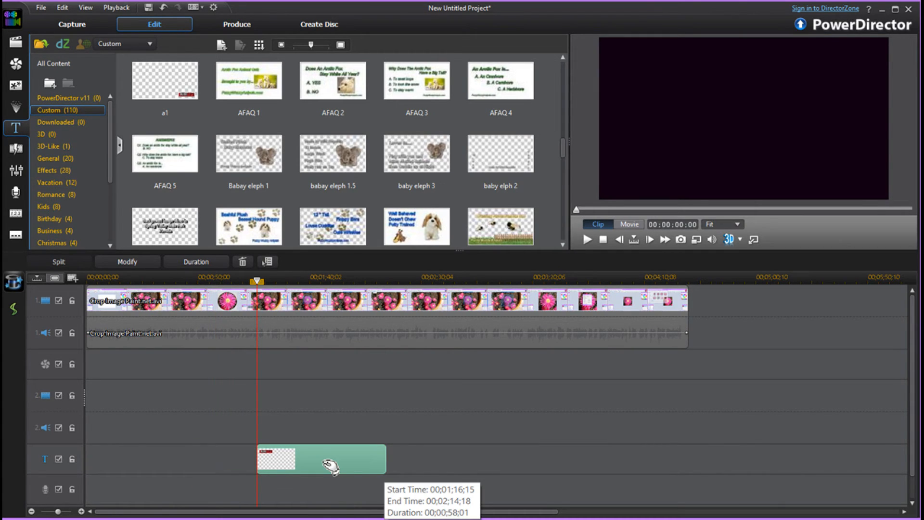
- Move the short logo clip to 00:00 and extend the closing copy to end with the video at 04:30:03
{"action": "left_click_drag", "start_coordinate": [333, 459], "coordinate": [483, 458]}
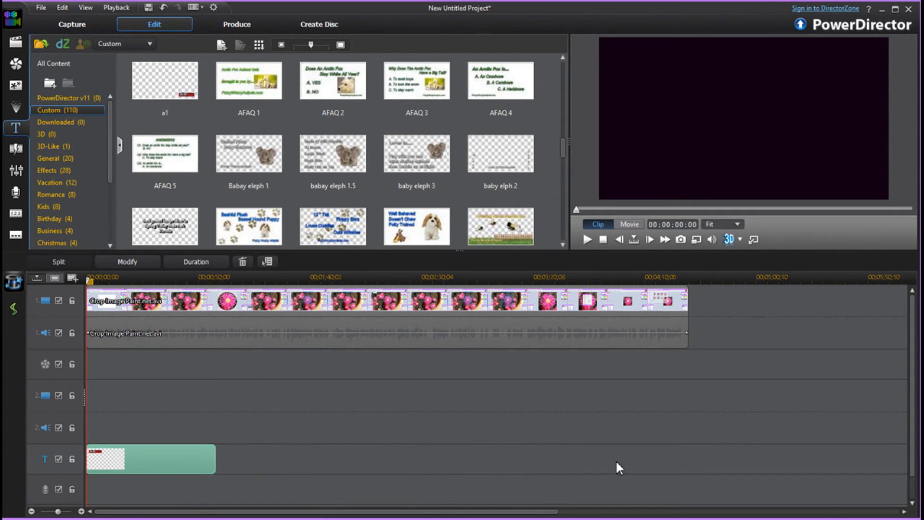
{"action": "mouse_move", "coordinate": [383, 381]}
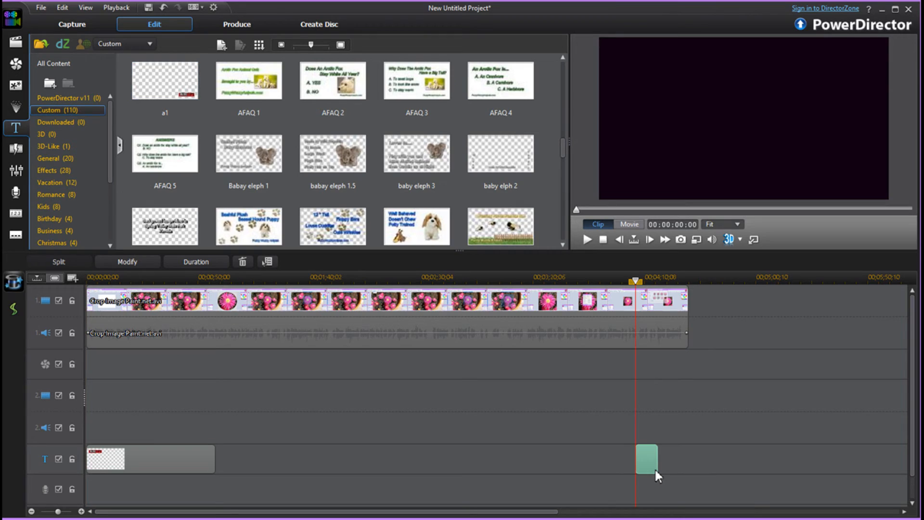
{"action": "left_click_drag", "start_coordinate": [645, 457], "coordinate": [661, 456]}
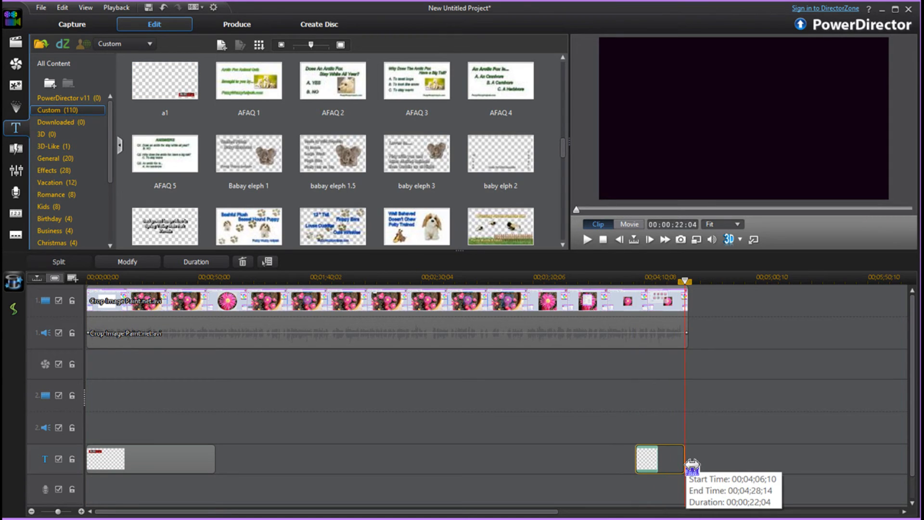
{"action": "left_click_drag", "start_coordinate": [685, 458], "coordinate": [693, 458]}
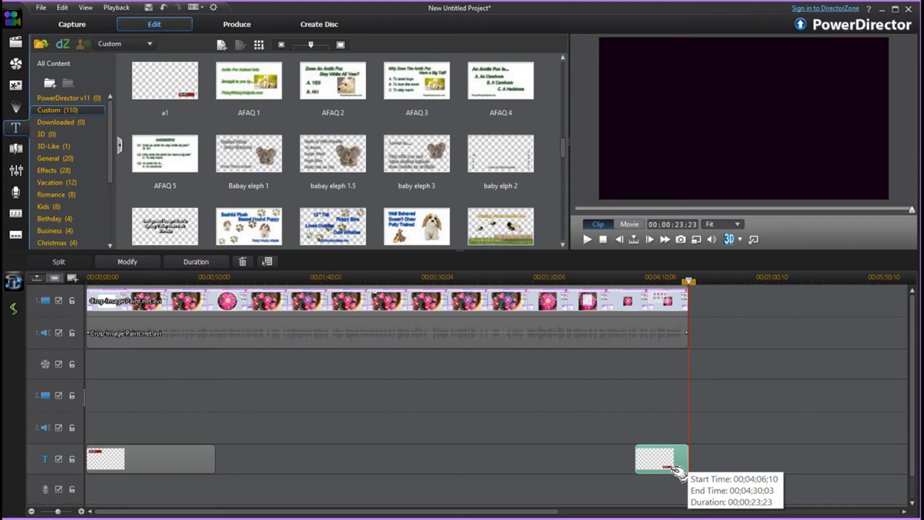
{"action": "mouse_move", "coordinate": [595, 305]}
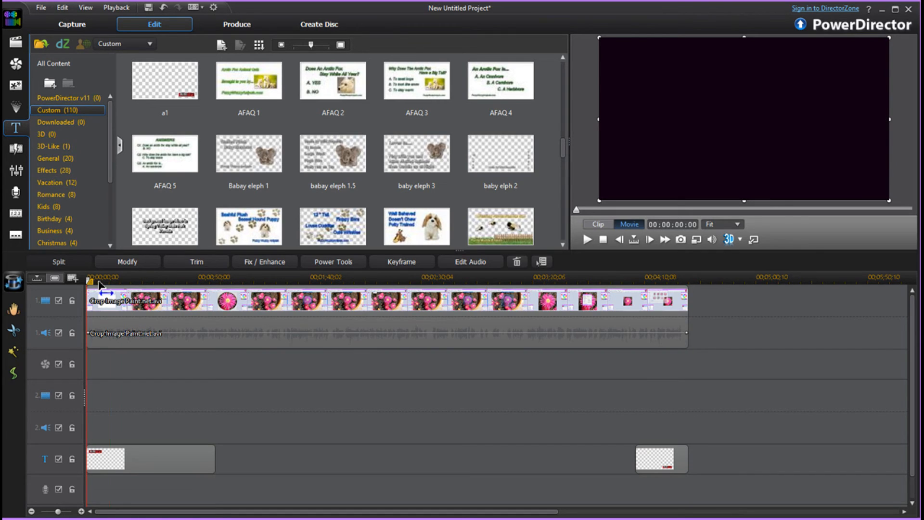
{"action": "left_click_drag", "start_coordinate": [90, 278], "coordinate": [116, 277]}
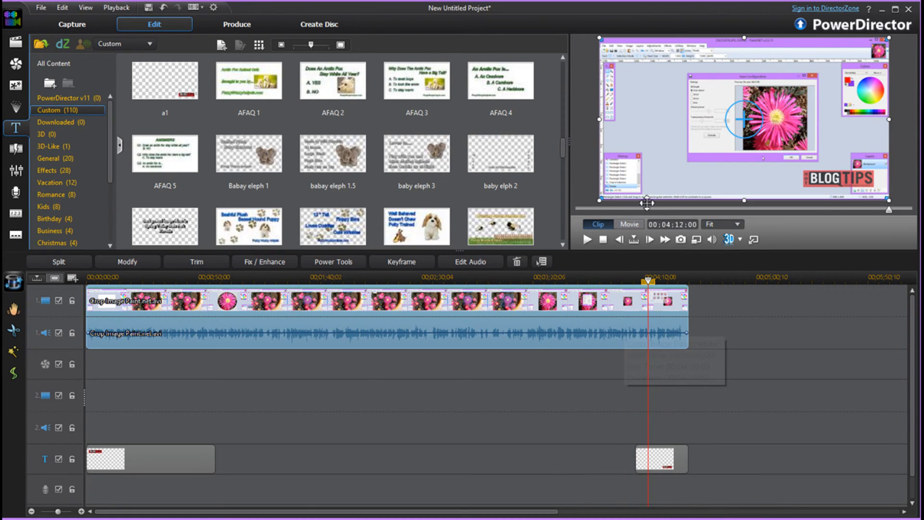
{"action": "mouse_move", "coordinate": [661, 460]}
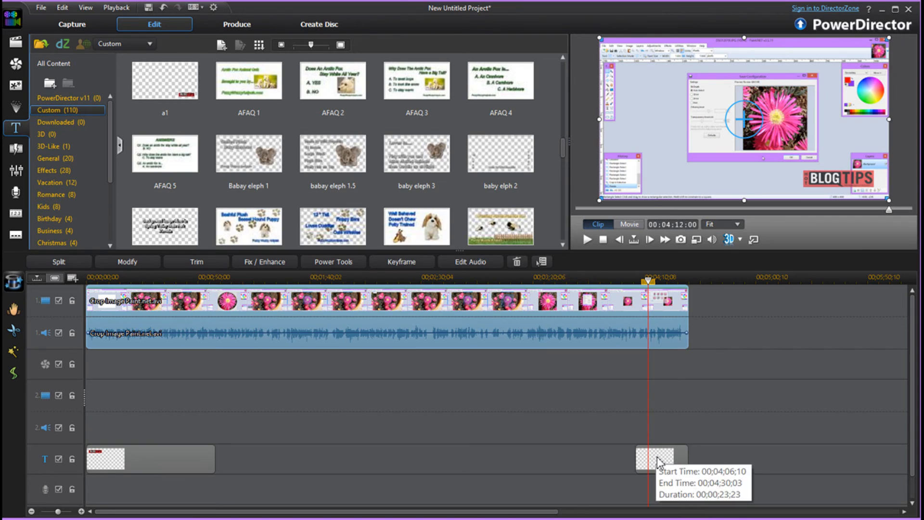
{"action": "left_click", "coordinate": [662, 459]}
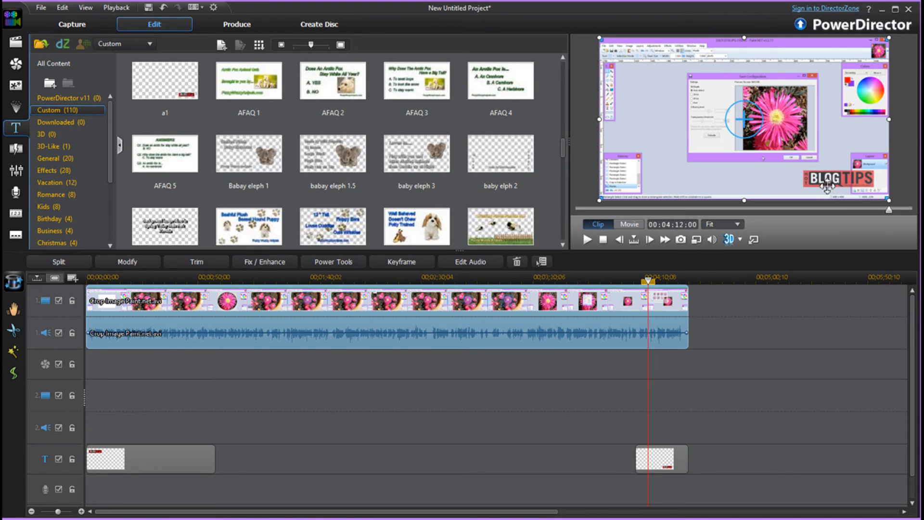
{"action": "mouse_move", "coordinate": [783, 172]}
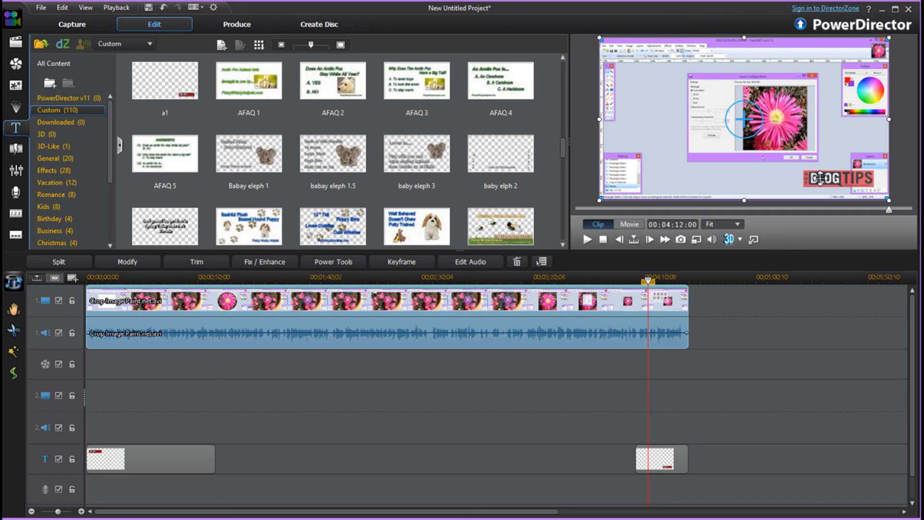
{"action": "mouse_move", "coordinate": [814, 156]}
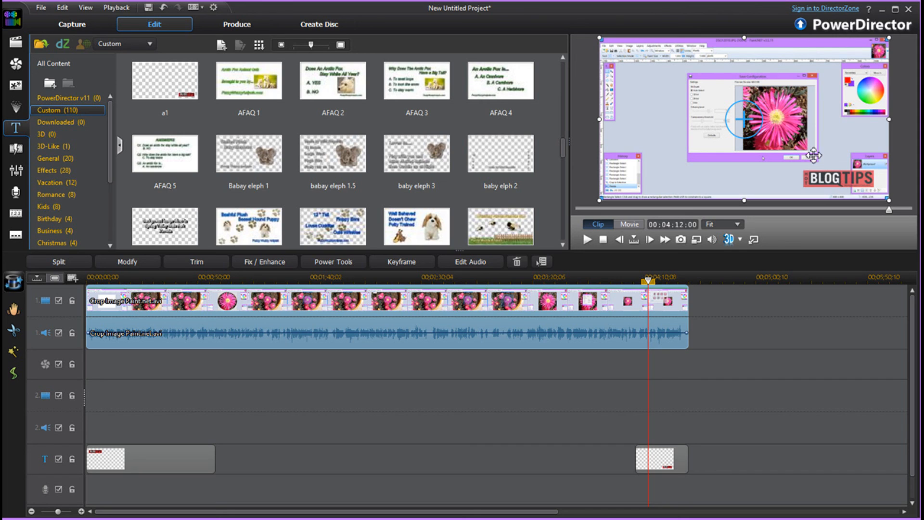